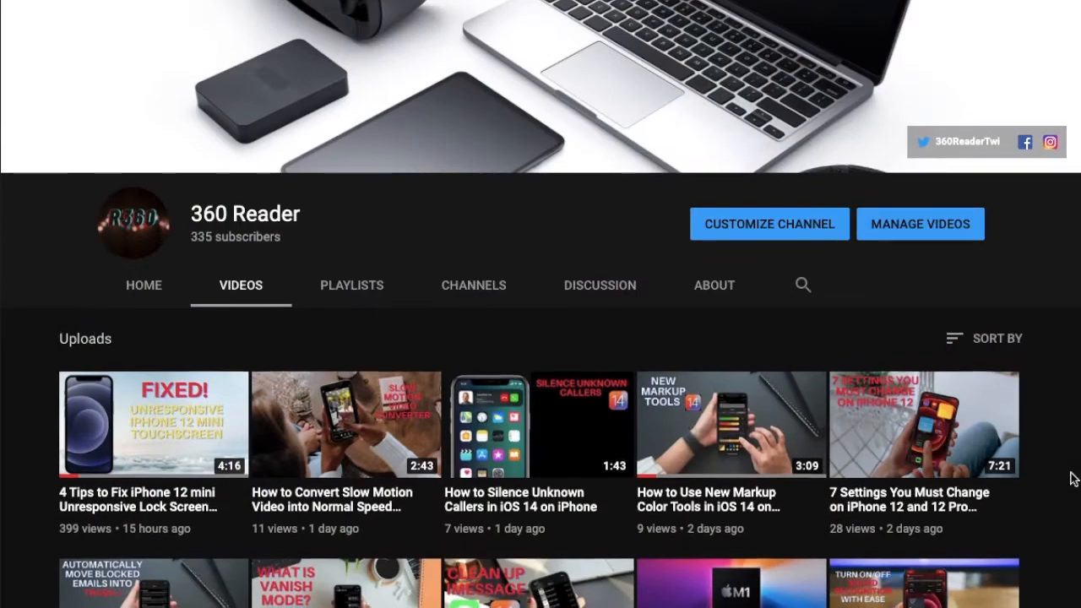
Scroll through the Force restart iPhone support article covering the Face ID model steps.
{"action": "scroll", "scroll_direction": "down", "scroll_amount": 3}
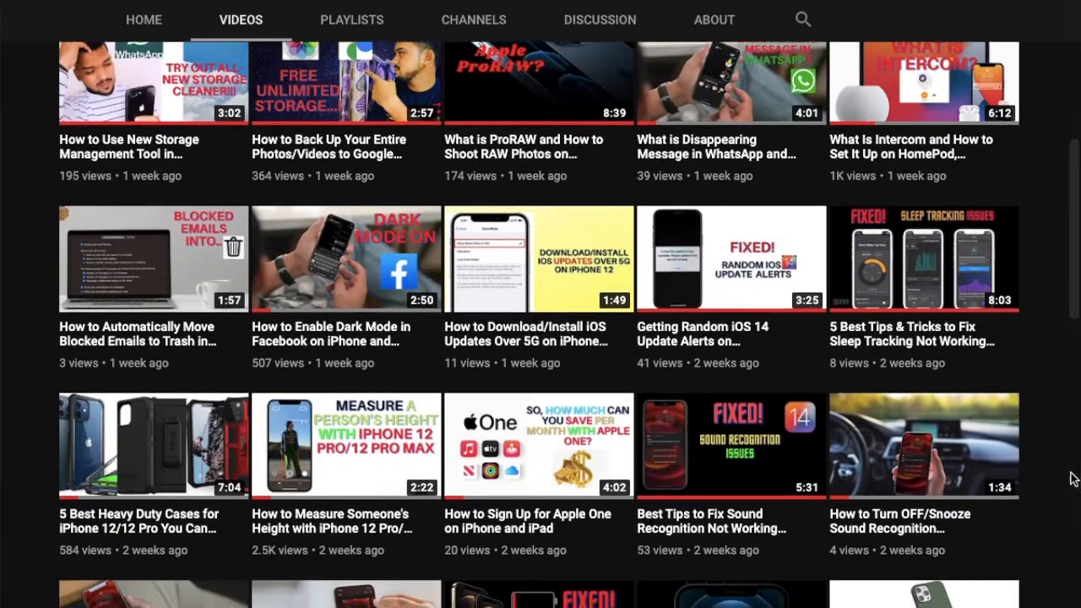
{"action": "scroll", "scroll_direction": "down", "scroll_amount": 3}
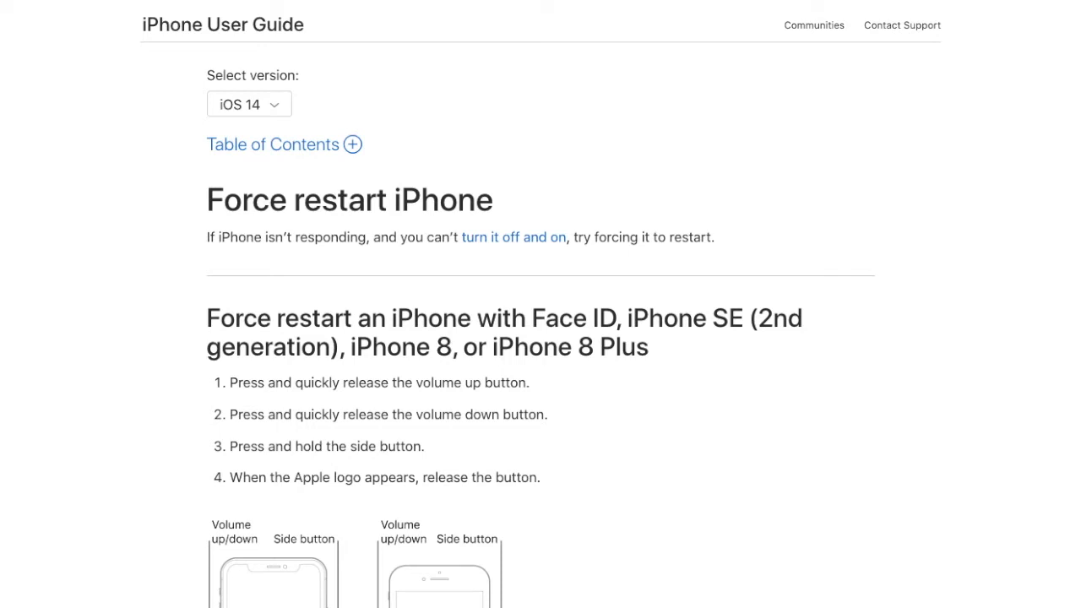
{"action": "scroll", "scroll_direction": "down", "scroll_amount": 3}
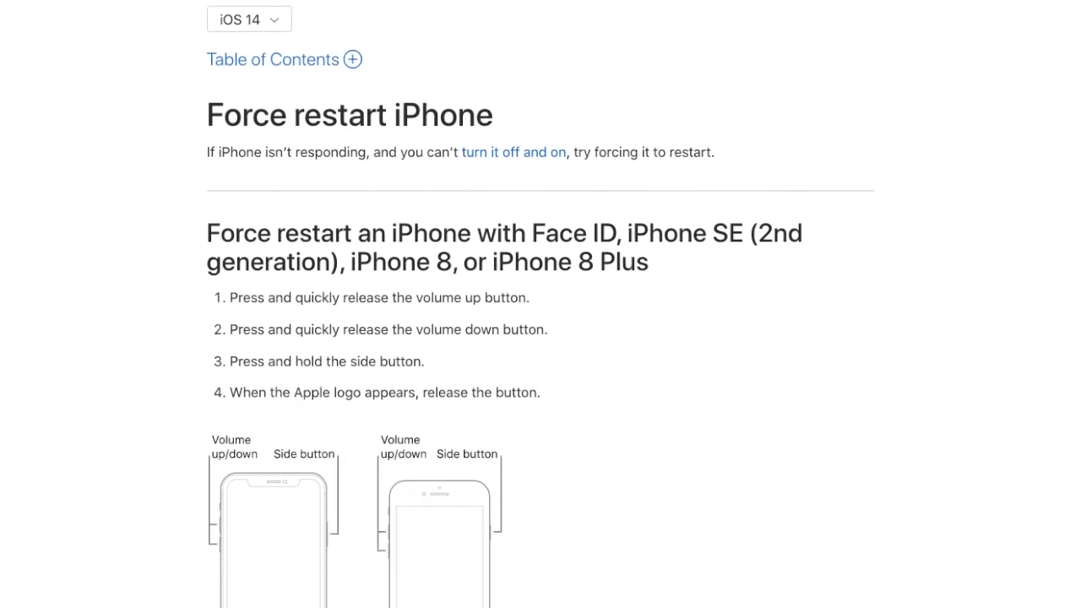
{"action": "scroll", "scroll_direction": "down", "scroll_amount": 3}
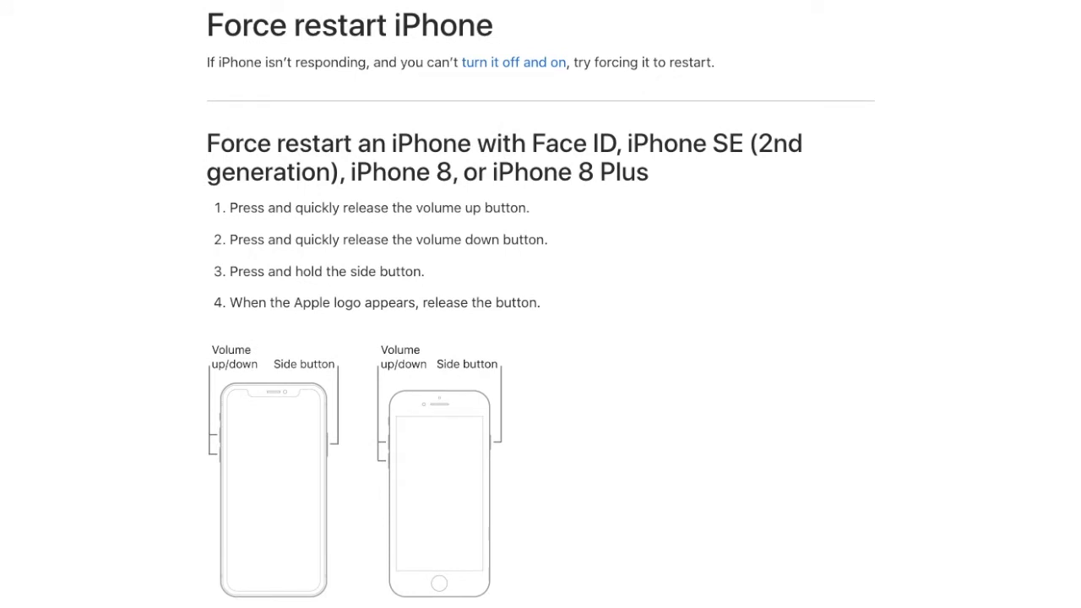
{"action": "scroll", "scroll_direction": "down", "scroll_amount": 3}
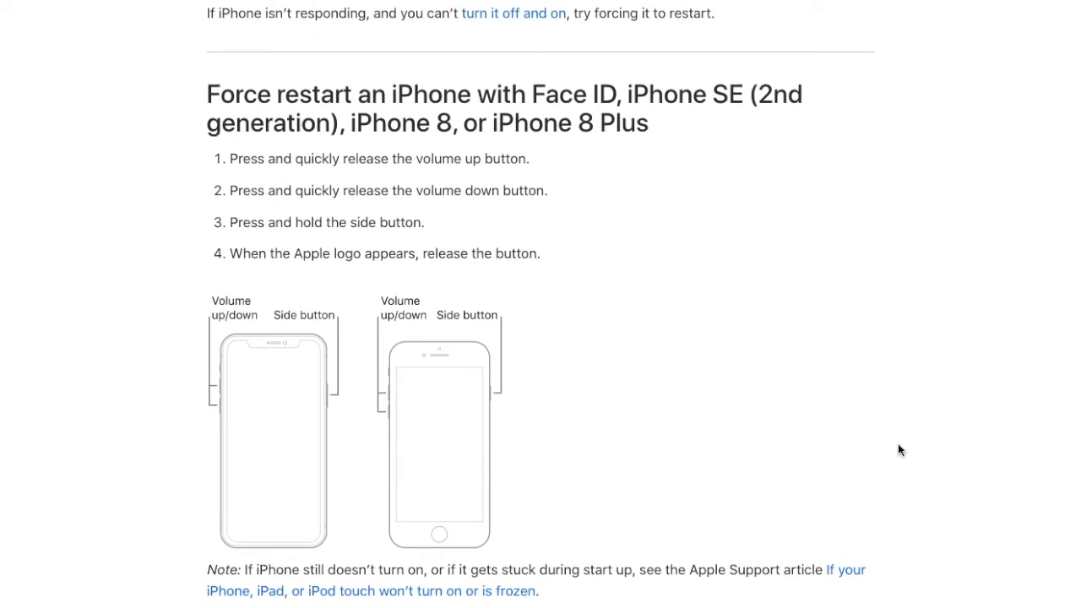
{"action": "mouse_move", "coordinate": [211, 406]}
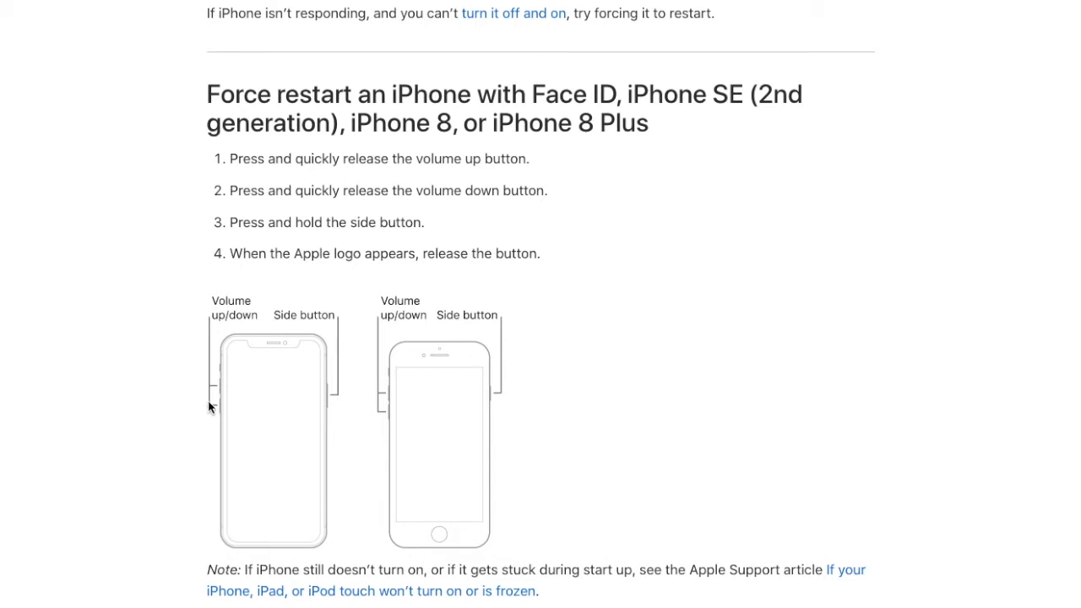
{"action": "mouse_move", "coordinate": [194, 359]}
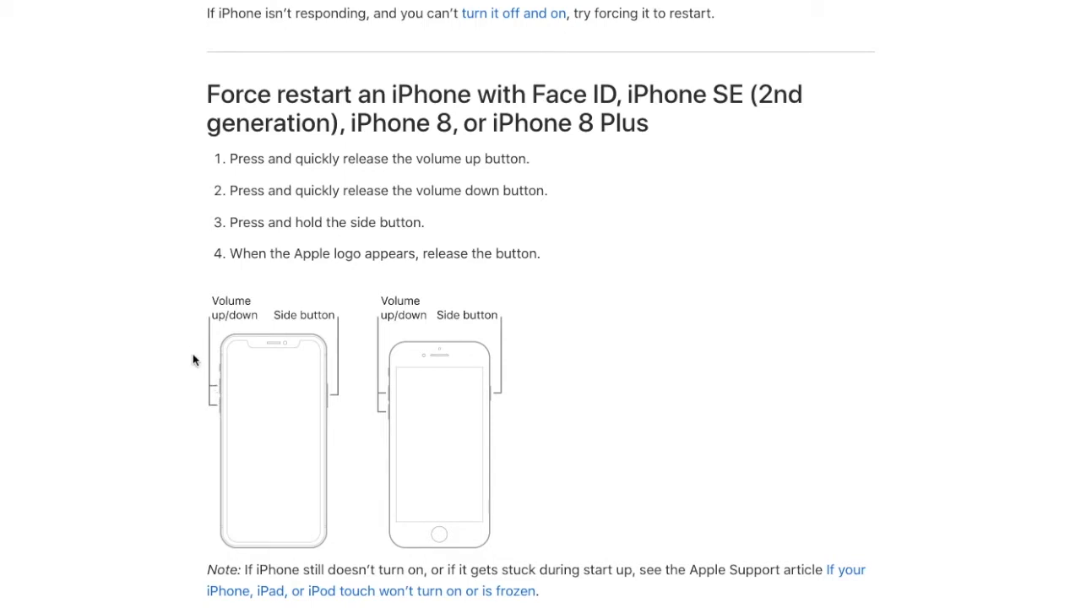
{"action": "mouse_move", "coordinate": [329, 411]}
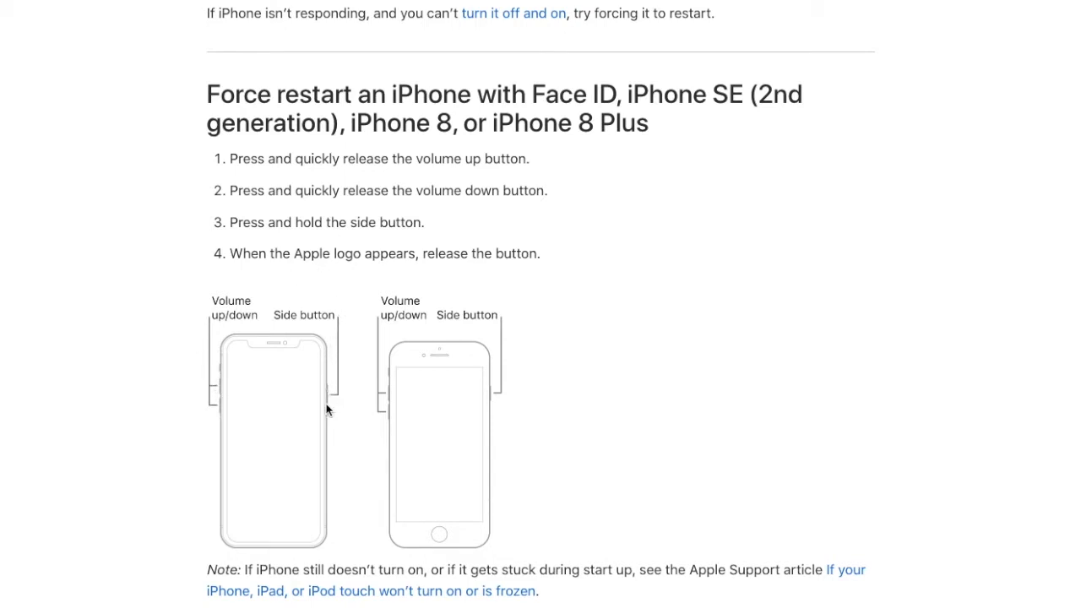
{"action": "mouse_move", "coordinate": [205, 399]}
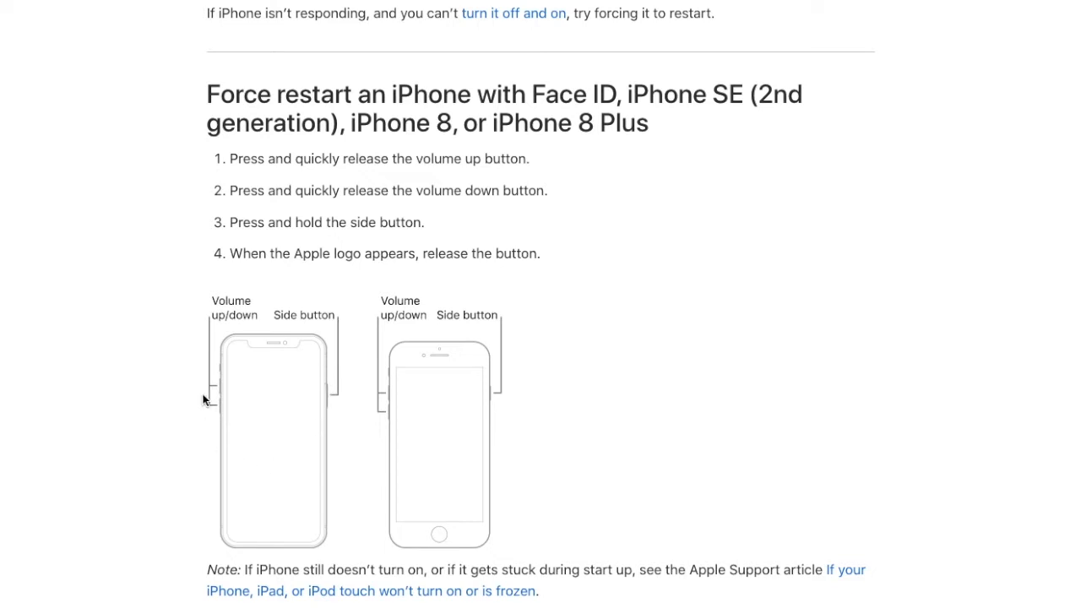
{"action": "mouse_move", "coordinate": [707, 336]}
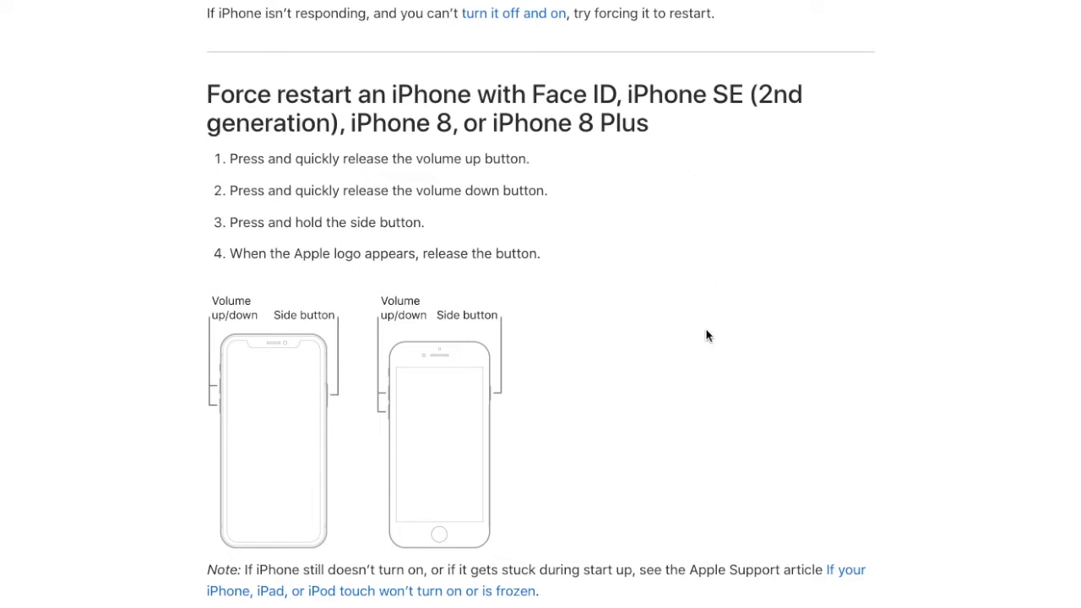
{"action": "scroll", "scroll_direction": "down", "scroll_amount": 3}
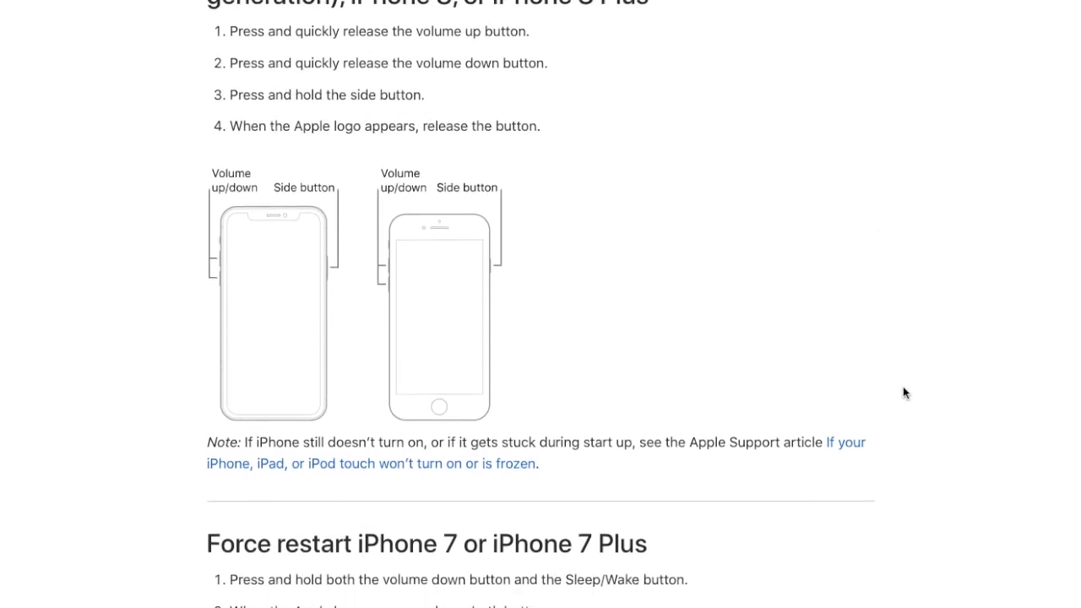
{"action": "scroll", "scroll_direction": "up", "scroll_amount": 3}
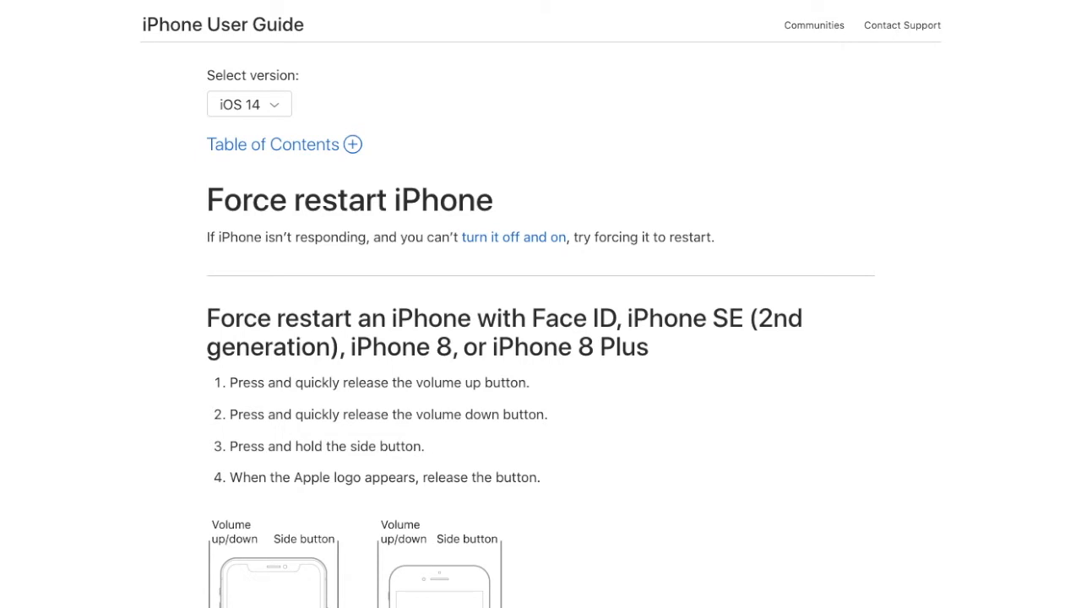
{"action": "scroll", "scroll_direction": "down", "scroll_amount": 3}
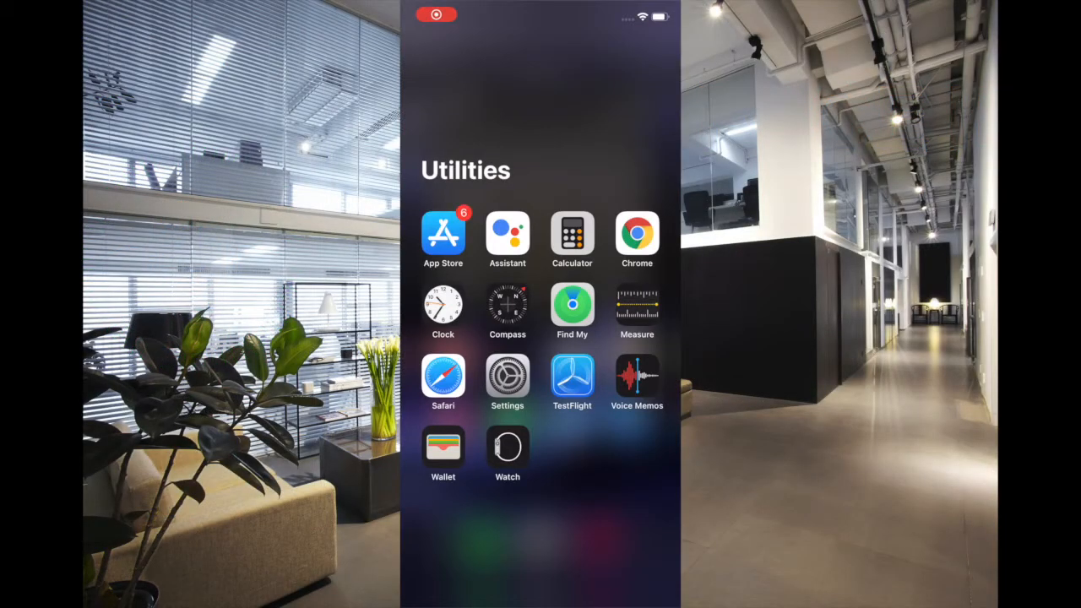
Review the Face ID & Passcode settings, then return to the home screen's Utilities folder.
{"action": "left_click", "coordinate": [508, 376]}
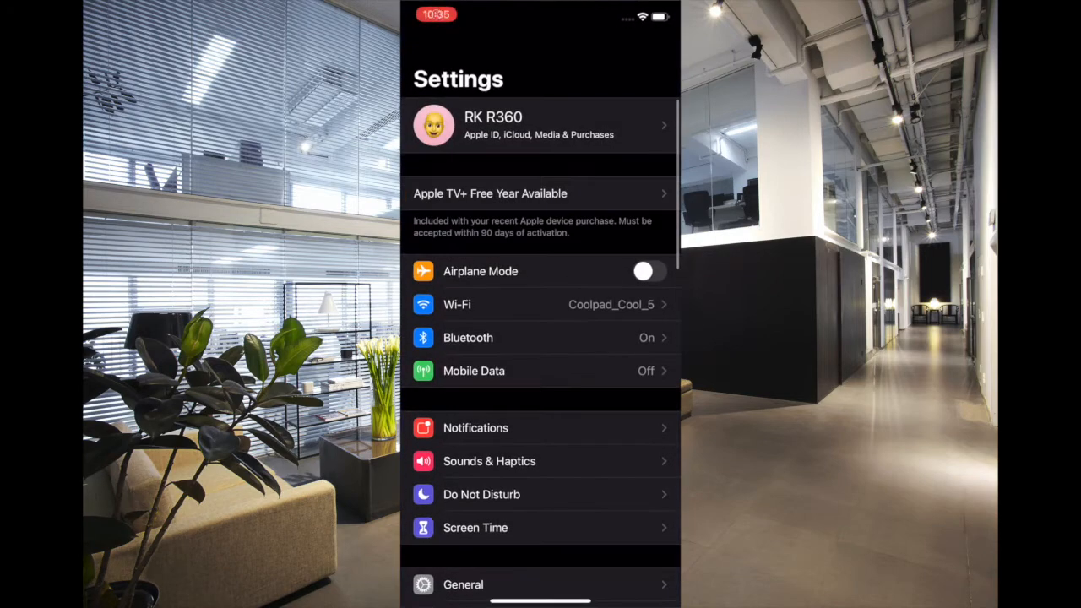
{"action": "scroll", "scroll_direction": "down", "scroll_amount": 3}
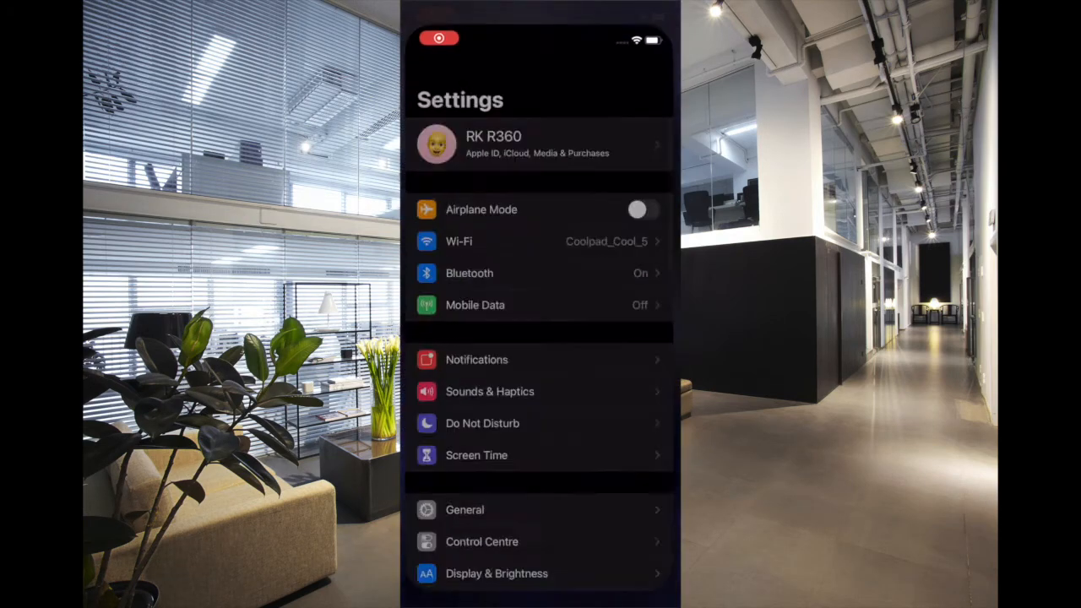
{"action": "scroll", "scroll_direction": "down", "scroll_amount": 3}
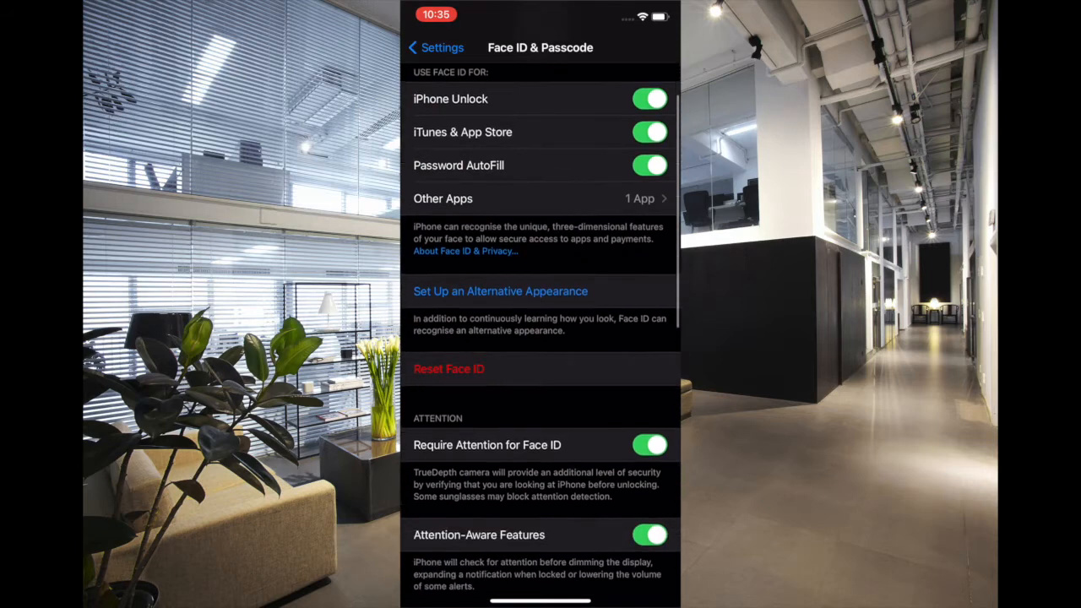
{"action": "scroll", "scroll_direction": "down", "scroll_amount": 3}
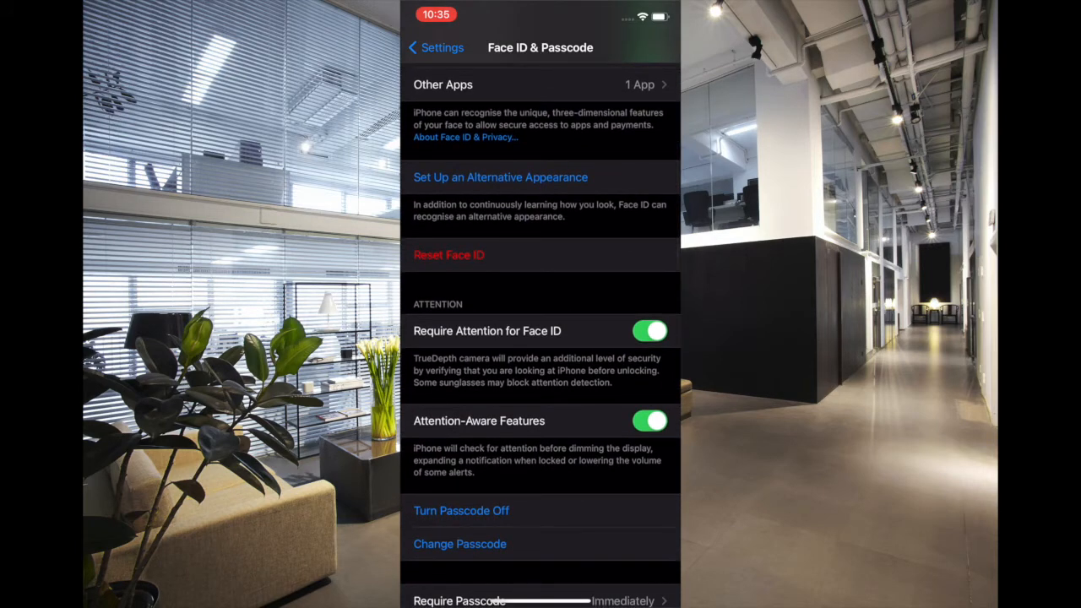
{"action": "left_click", "coordinate": [434, 47]}
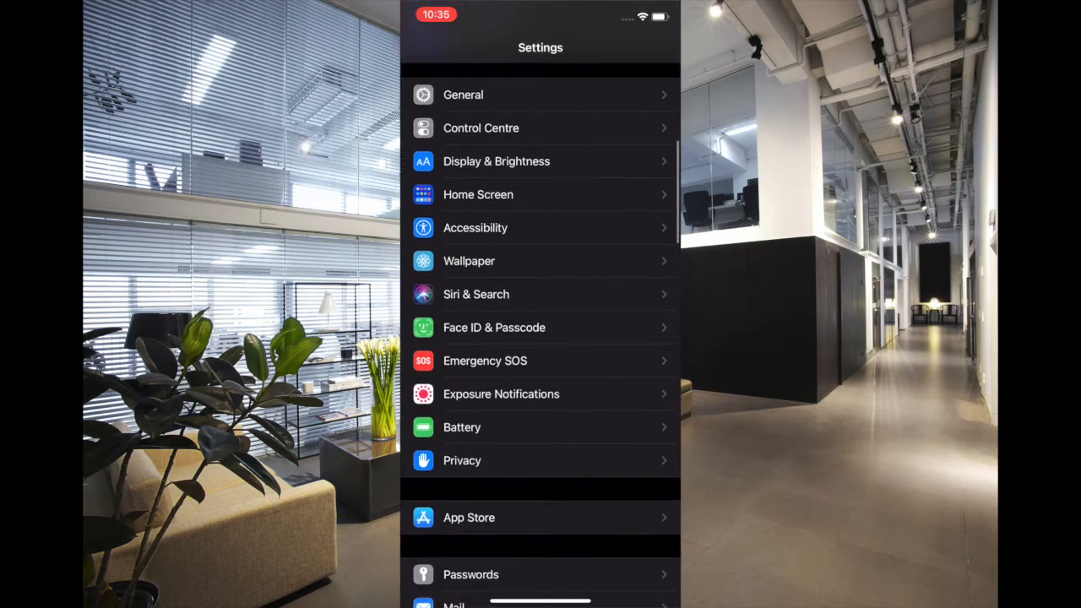
{"action": "left_click", "coordinate": [494, 328]}
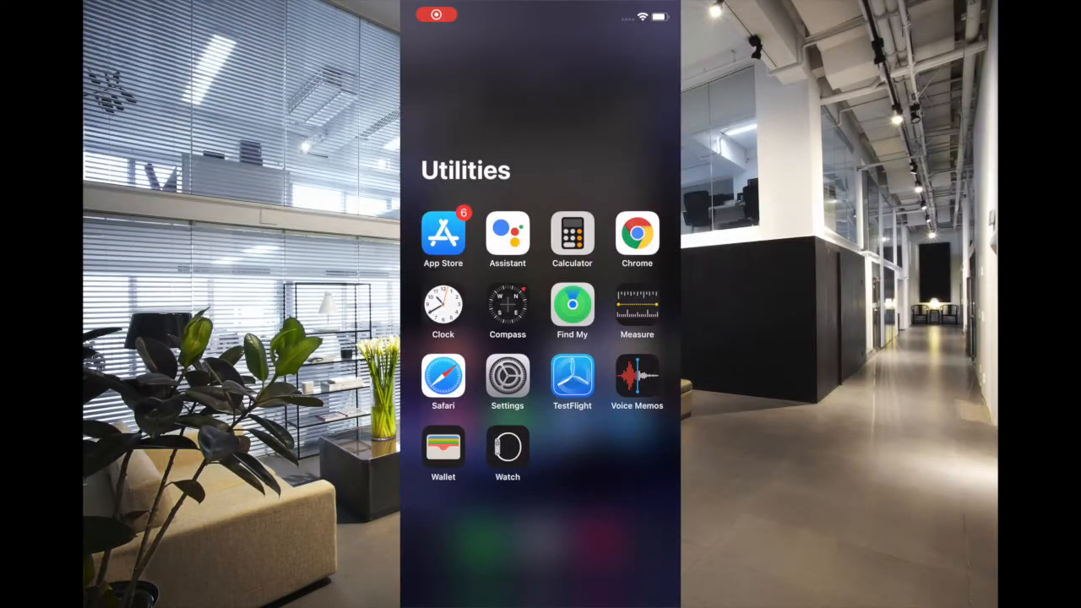
Reset All Settings from Settings > General > Reset and confirm the prompt.
{"action": "left_click", "coordinate": [507, 375]}
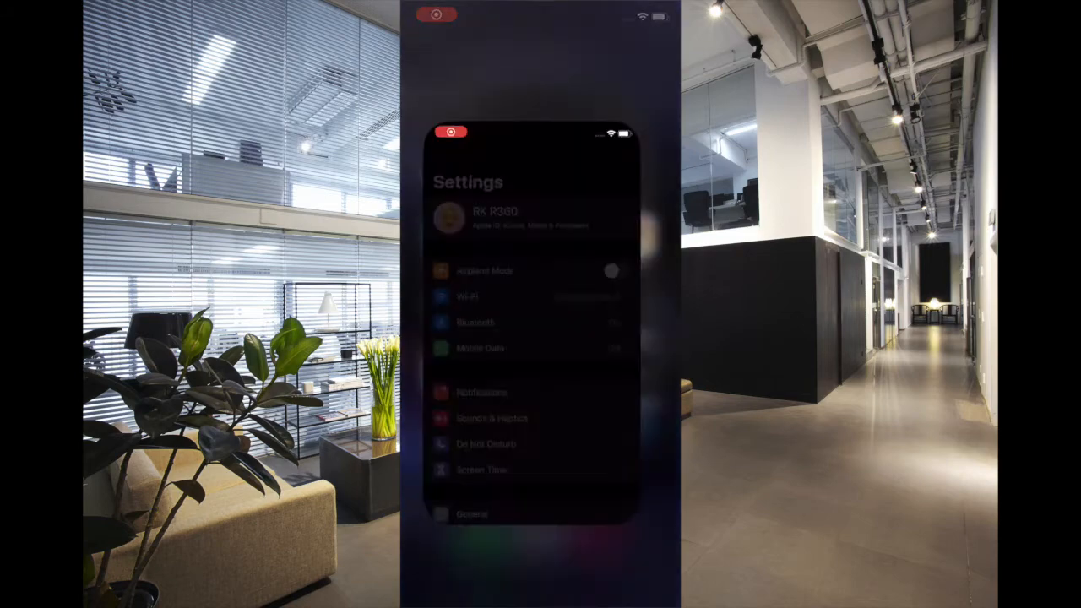
{"action": "scroll", "scroll_direction": "down", "scroll_amount": 3}
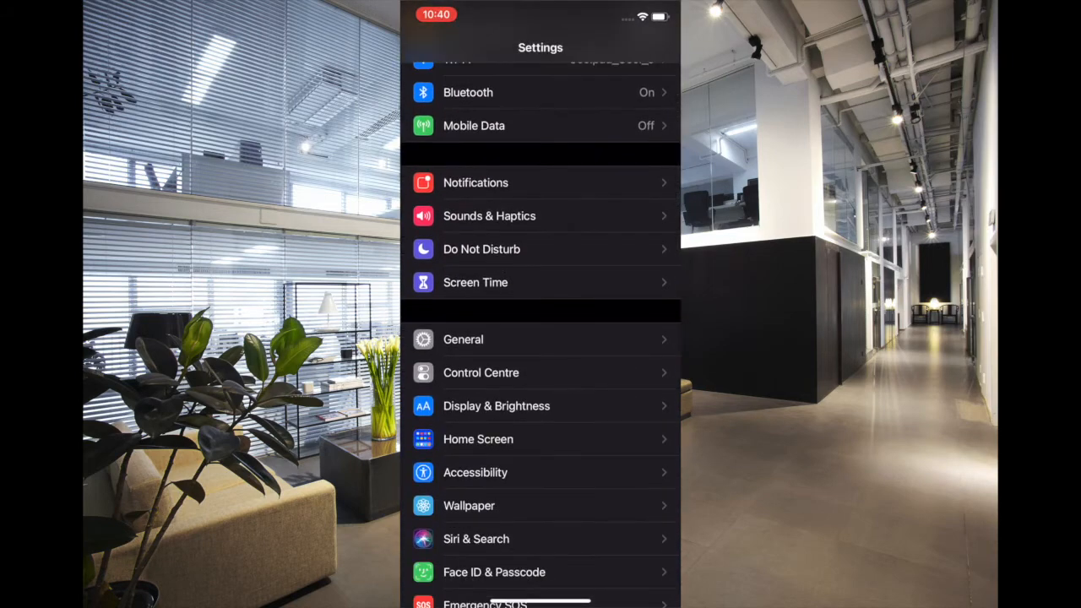
{"action": "left_click", "coordinate": [463, 338]}
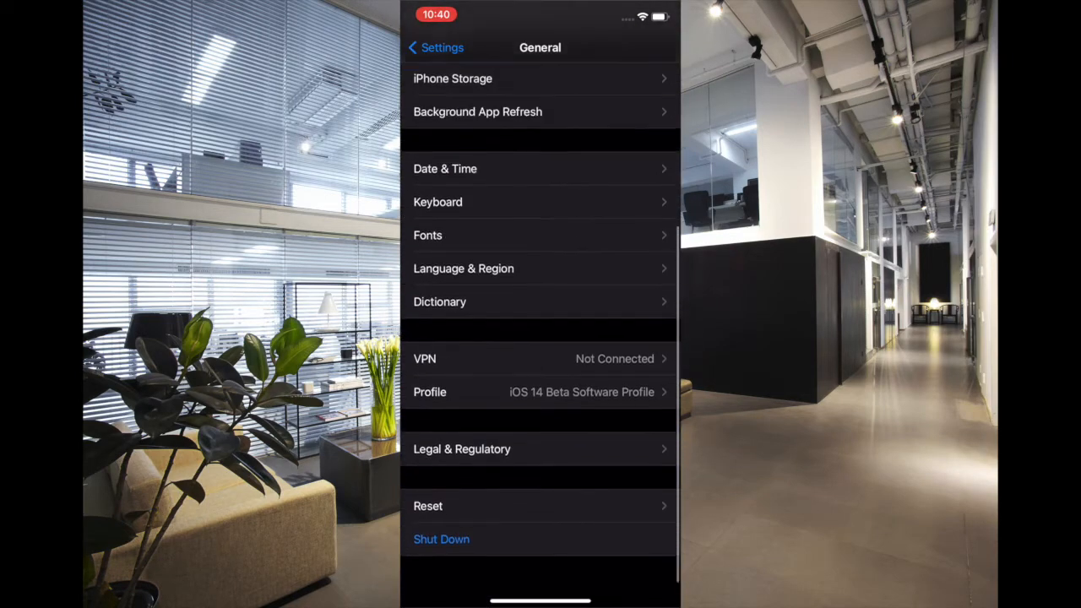
{"action": "left_click", "coordinate": [428, 506]}
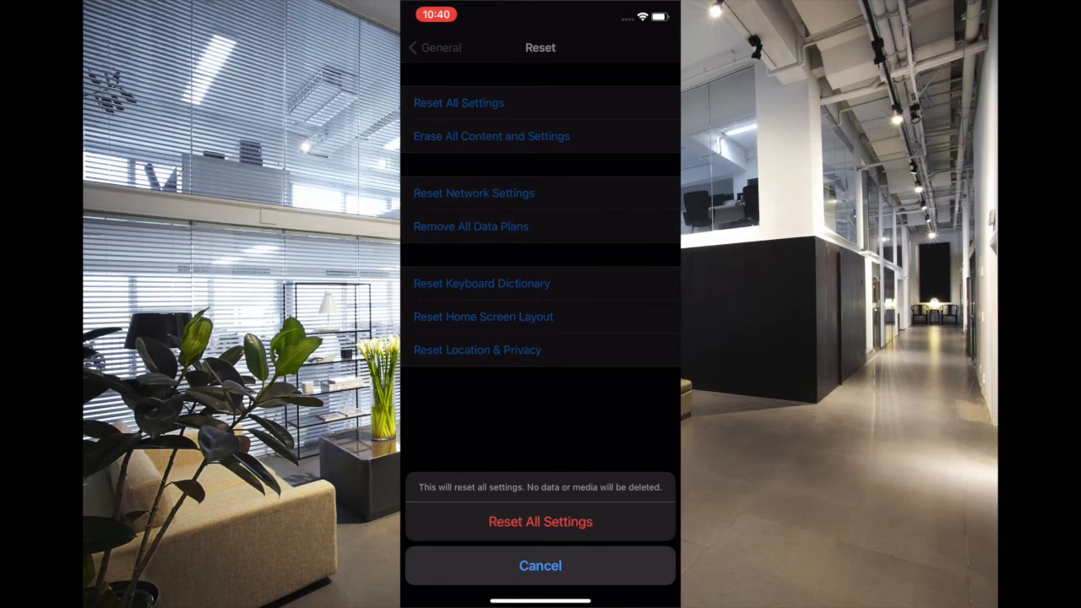
{"action": "left_click", "coordinate": [540, 566]}
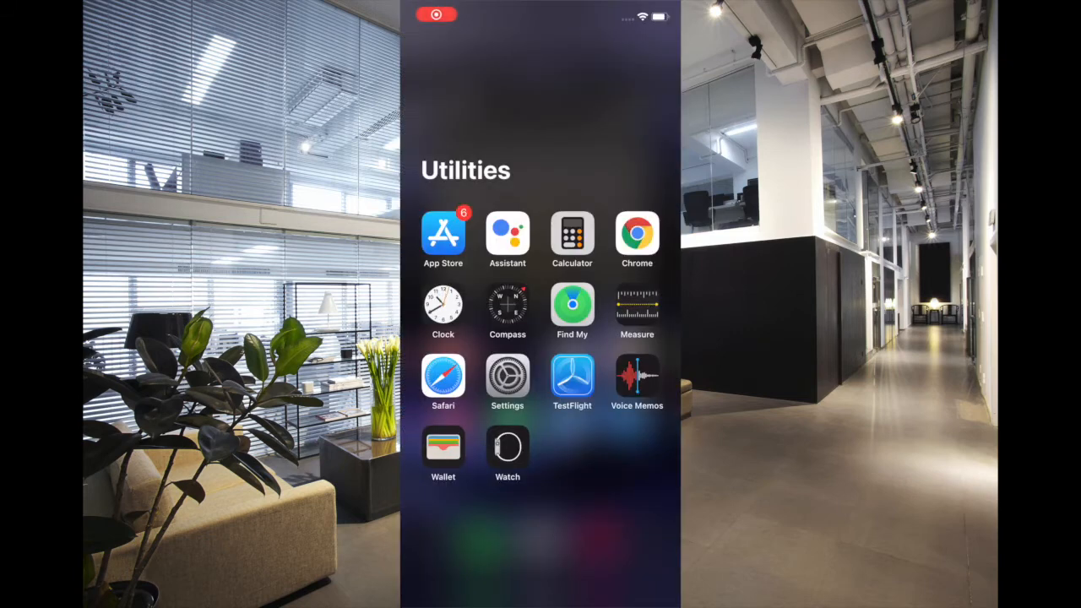
Reopen Settings > General and browse its options again.
{"action": "left_click", "coordinate": [507, 374]}
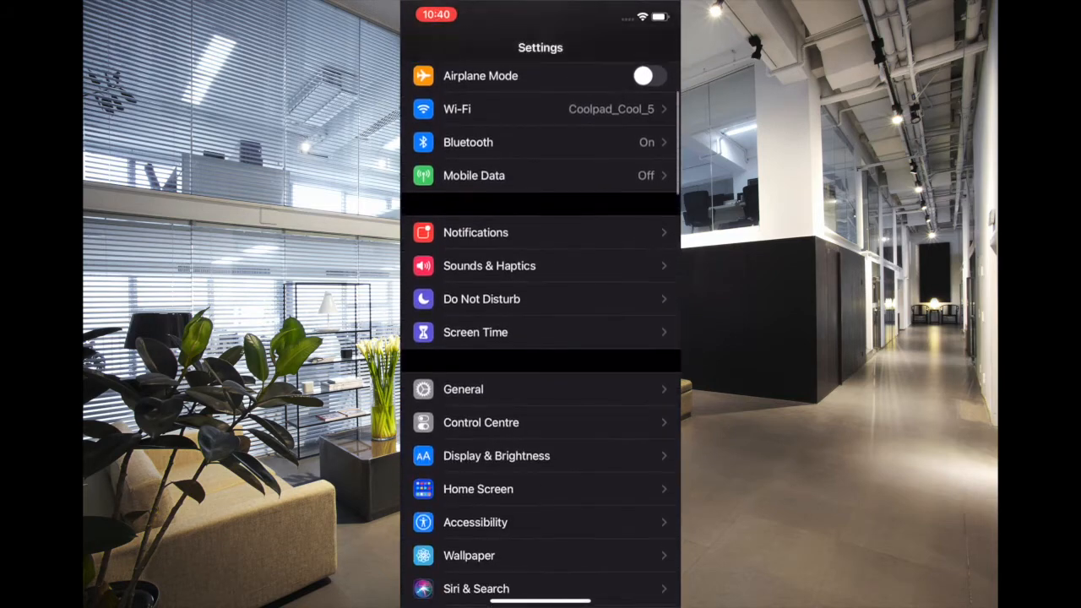
{"action": "left_click", "coordinate": [463, 389]}
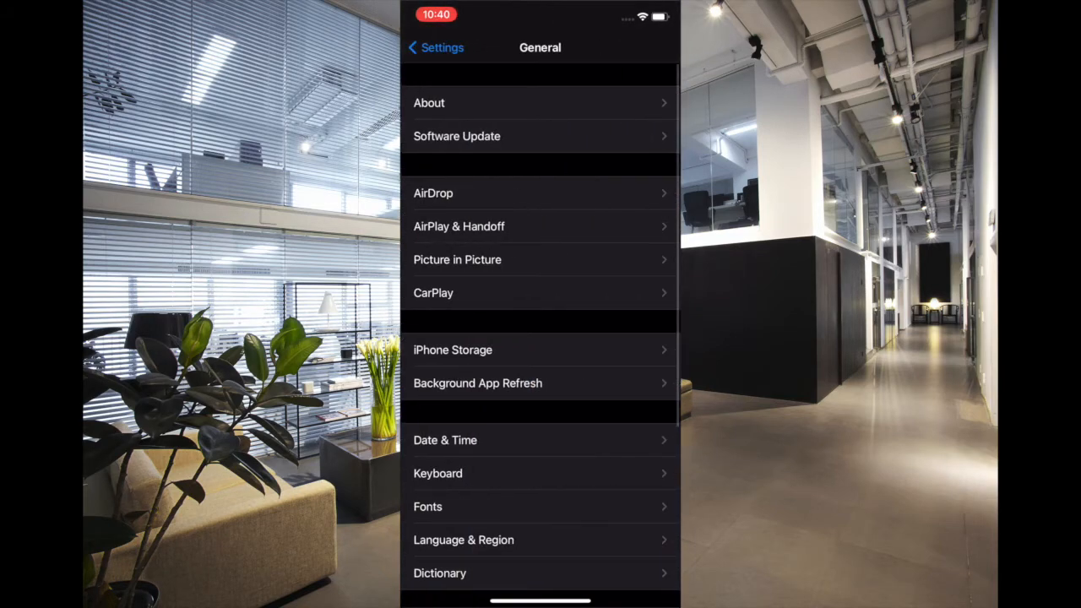
{"action": "scroll", "scroll_direction": "down", "scroll_amount": 3}
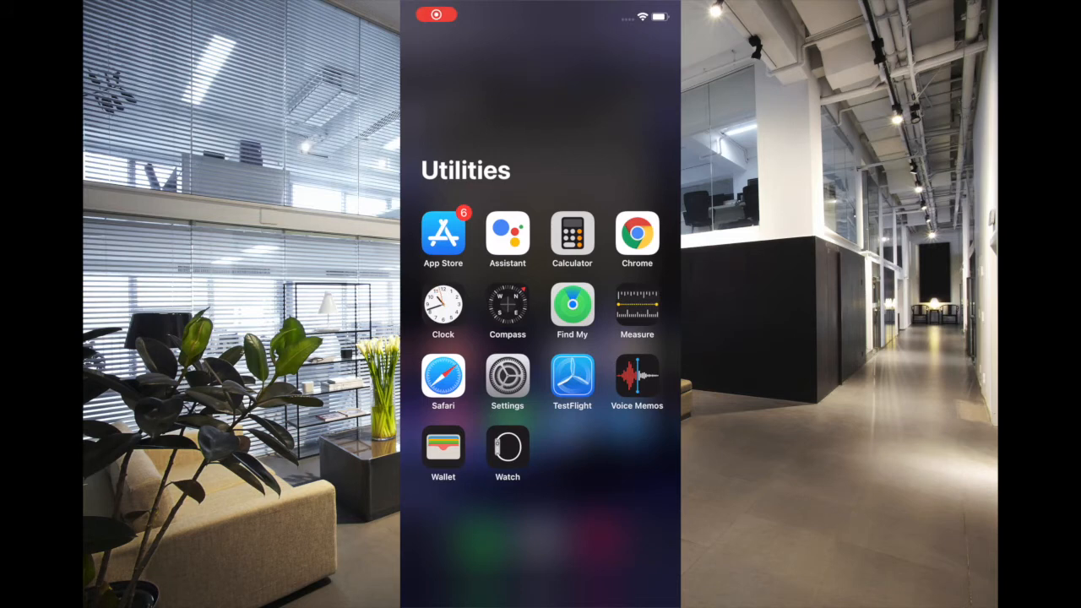
Reopen Settings from the Utilities folder and scroll toward the General entry.
{"action": "left_click", "coordinate": [506, 375]}
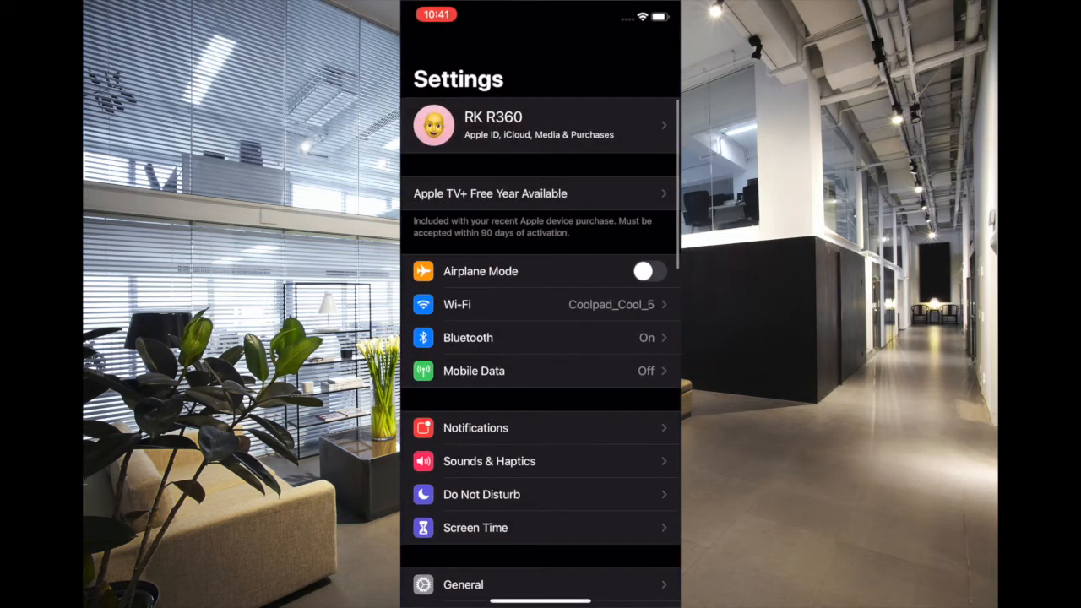
{"action": "scroll", "scroll_direction": "down", "scroll_amount": 3}
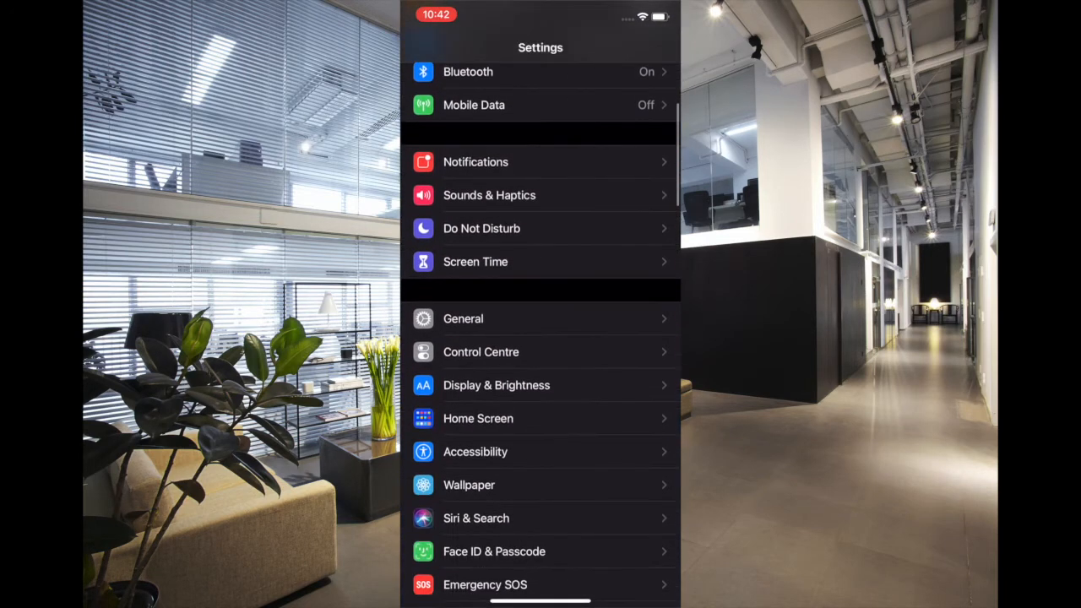
{"action": "left_click", "coordinate": [463, 318]}
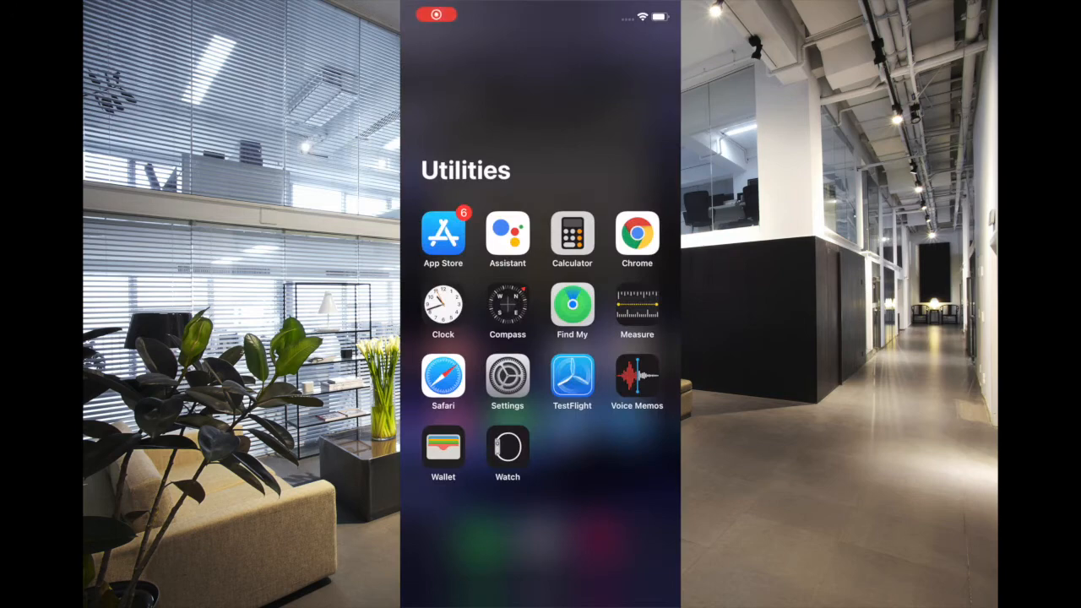
{"action": "left_click", "coordinate": [507, 374]}
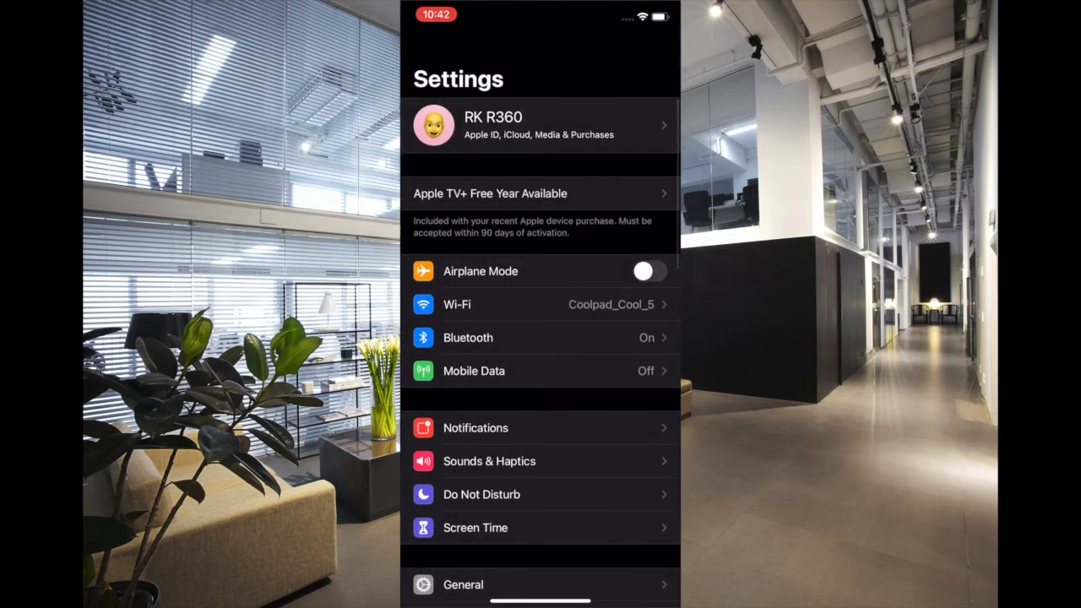
{"action": "scroll", "scroll_direction": "down", "scroll_amount": 3}
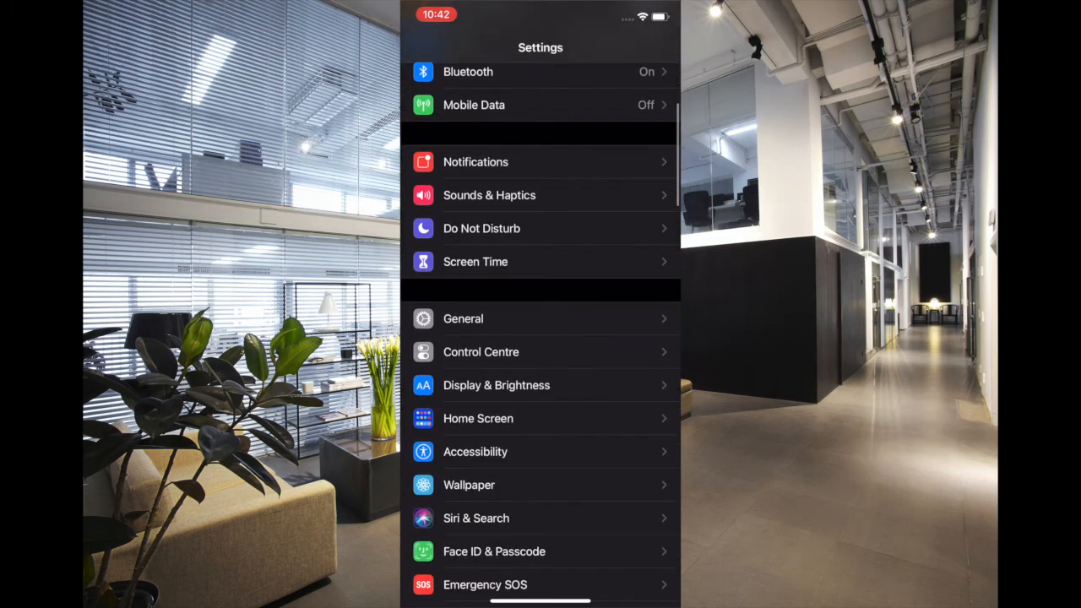